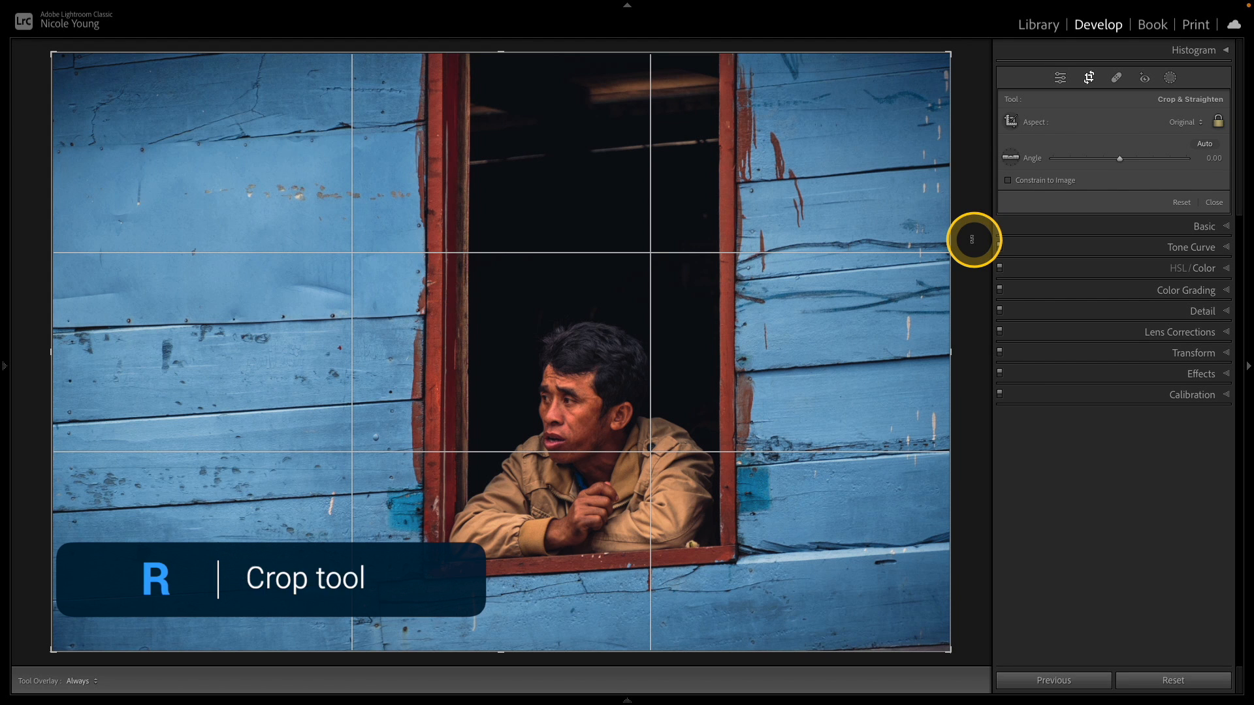
- Close the crop and straighten overlay so the full blue wall photo shows
drag(1119, 157, 1128, 158)
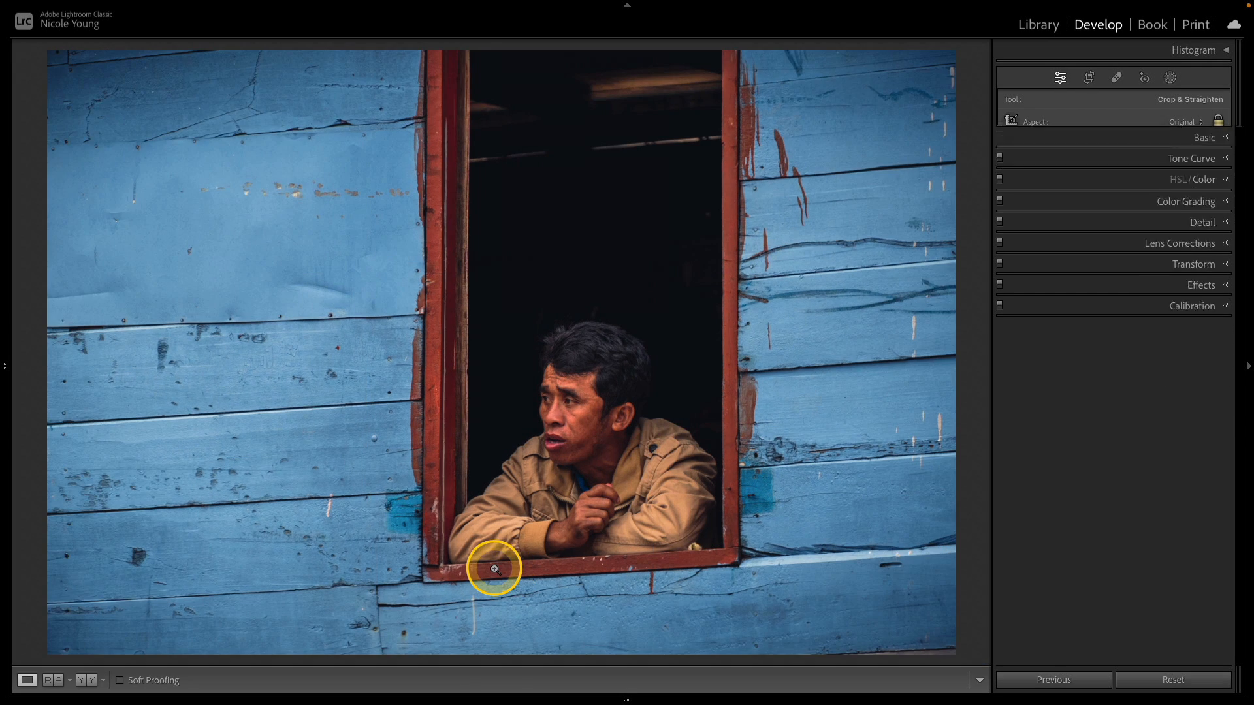
- Expand the Transform panel and switch to the Guided Upright tool for drawing guides
click(1088, 77)
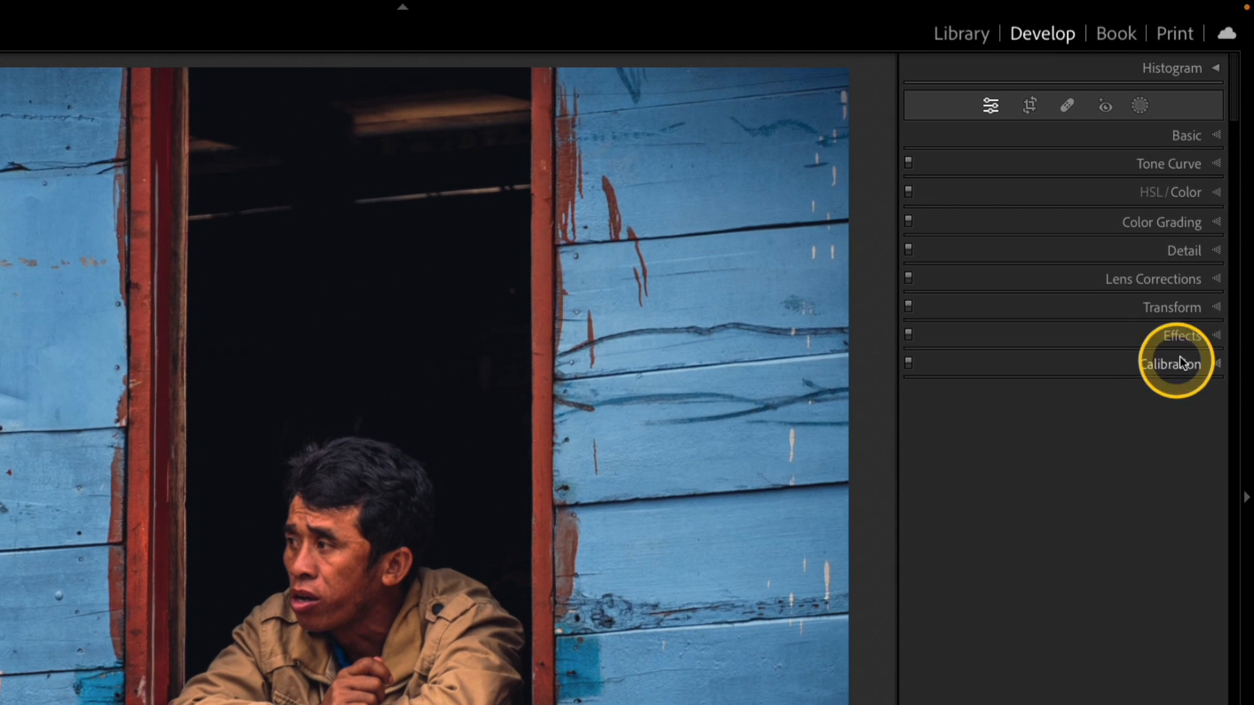
click(1172, 308)
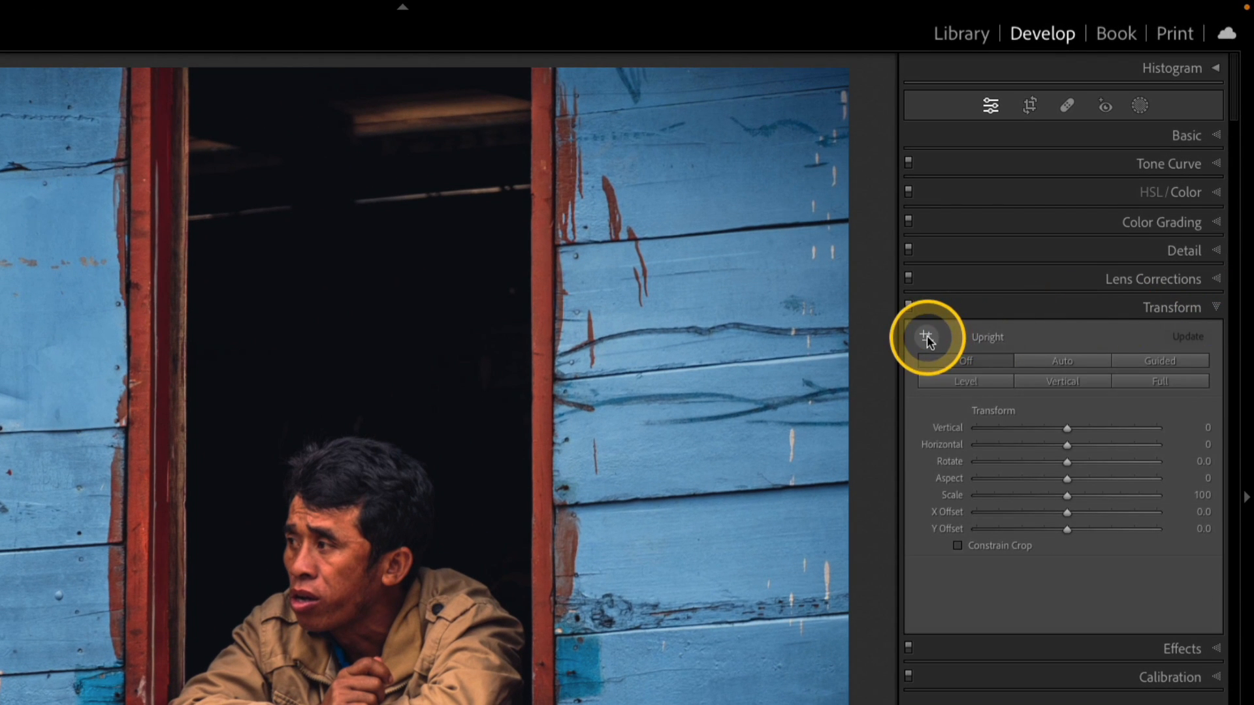
click(926, 337)
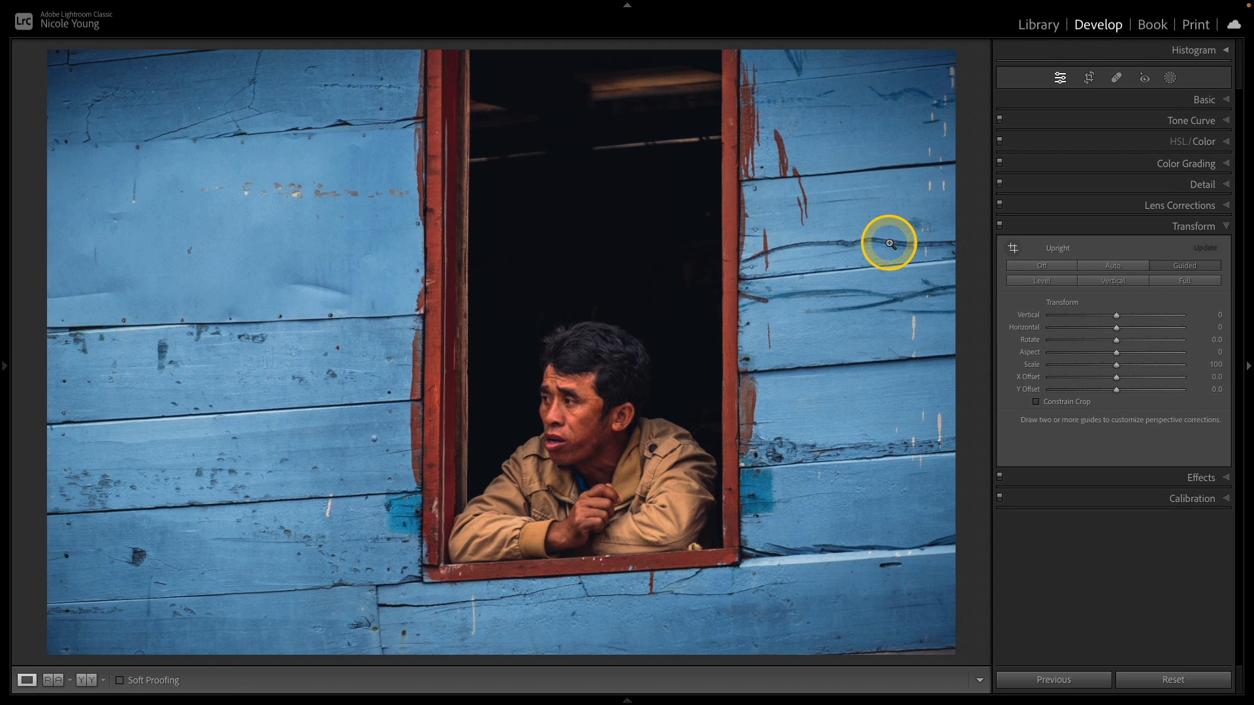
key(Shift+T)
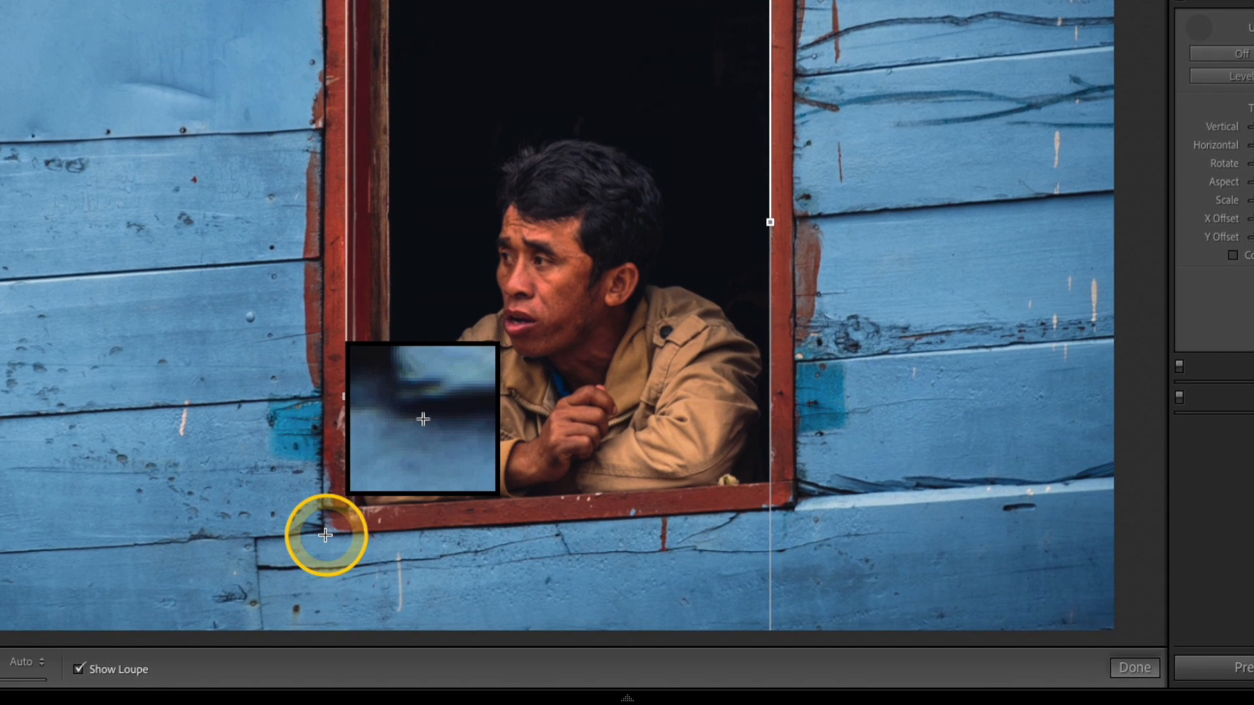
- Draw guides along the window sill and a wall plank, refining ends, until the four-guide limit
drag(325, 536, 846, 502)
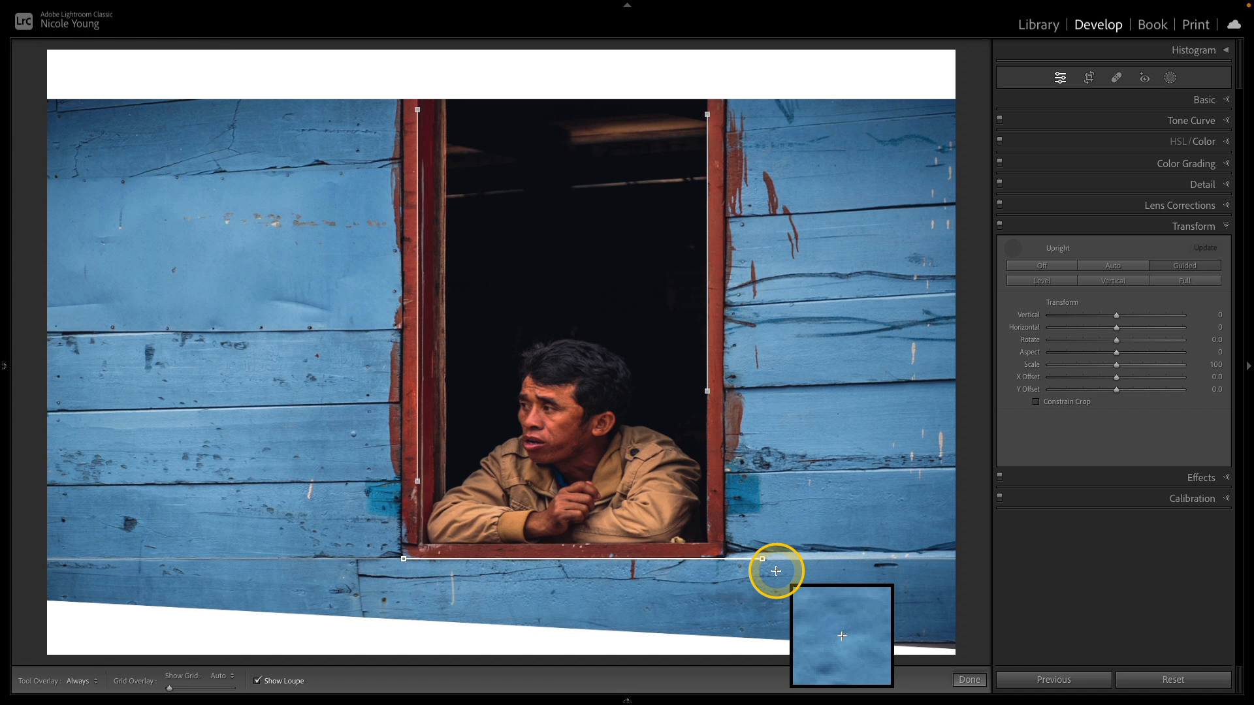
drag(776, 570, 907, 389)
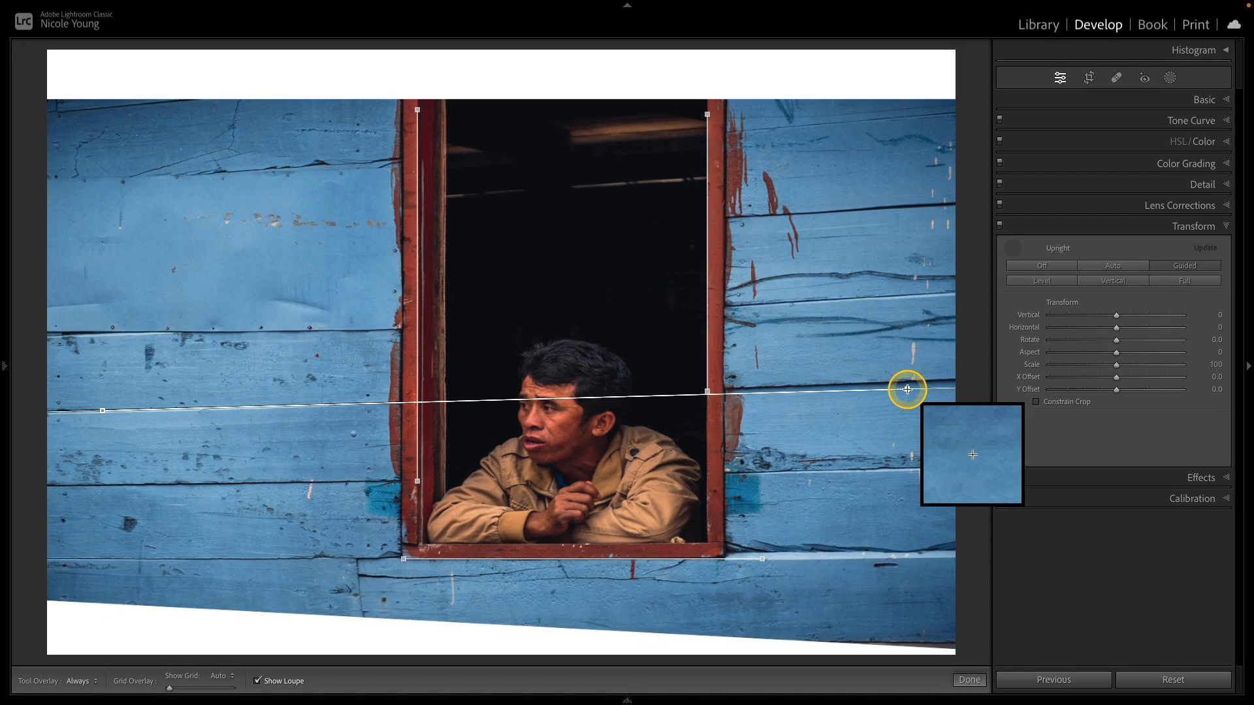
drag(907, 389, 926, 382)
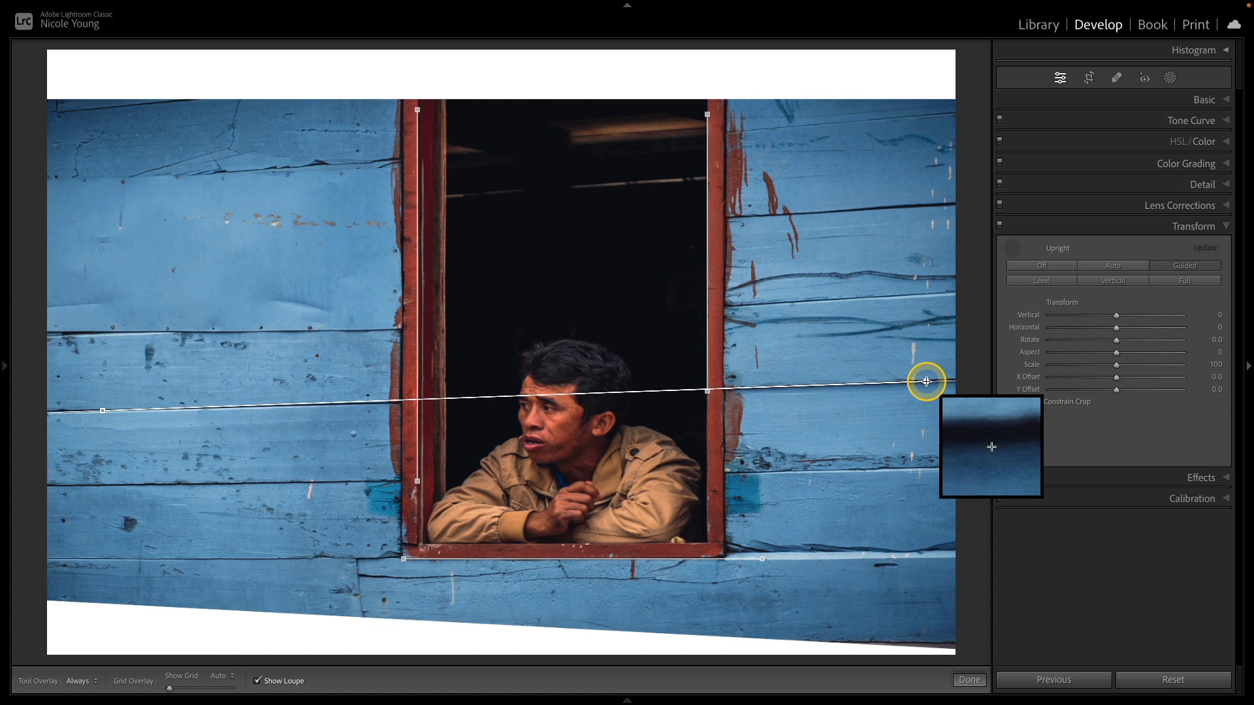
drag(925, 381, 926, 382)
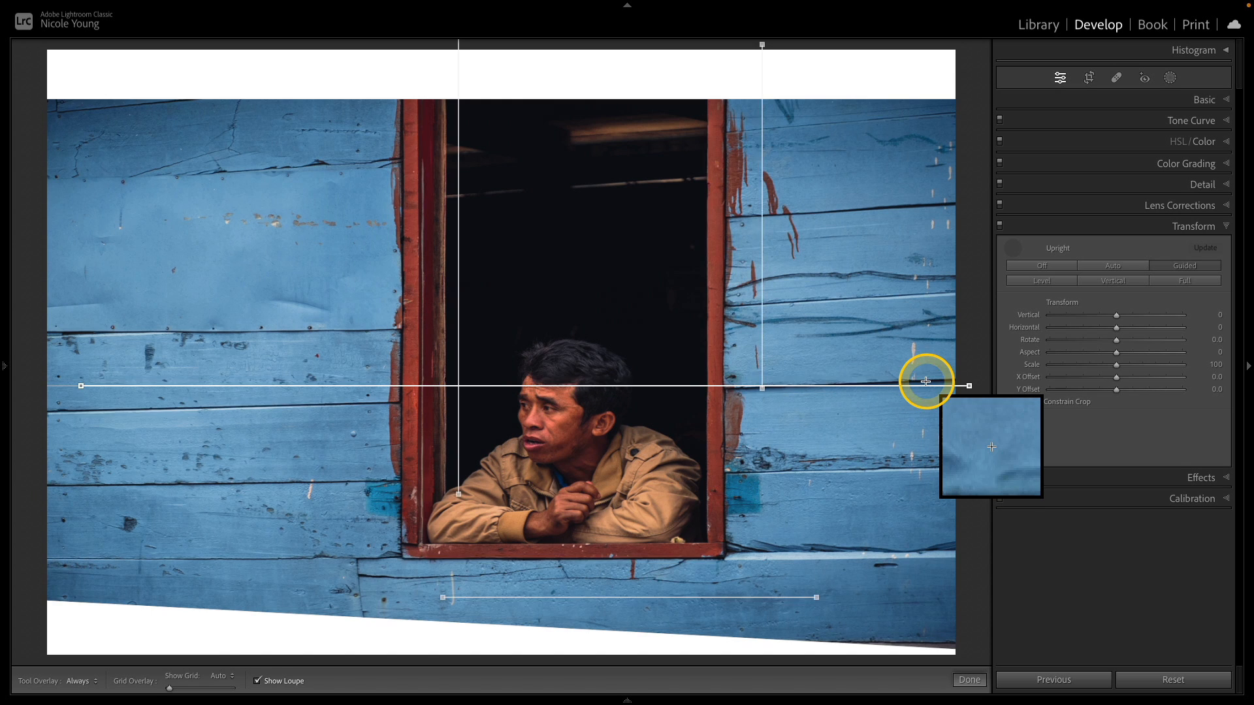
drag(926, 382, 944, 382)
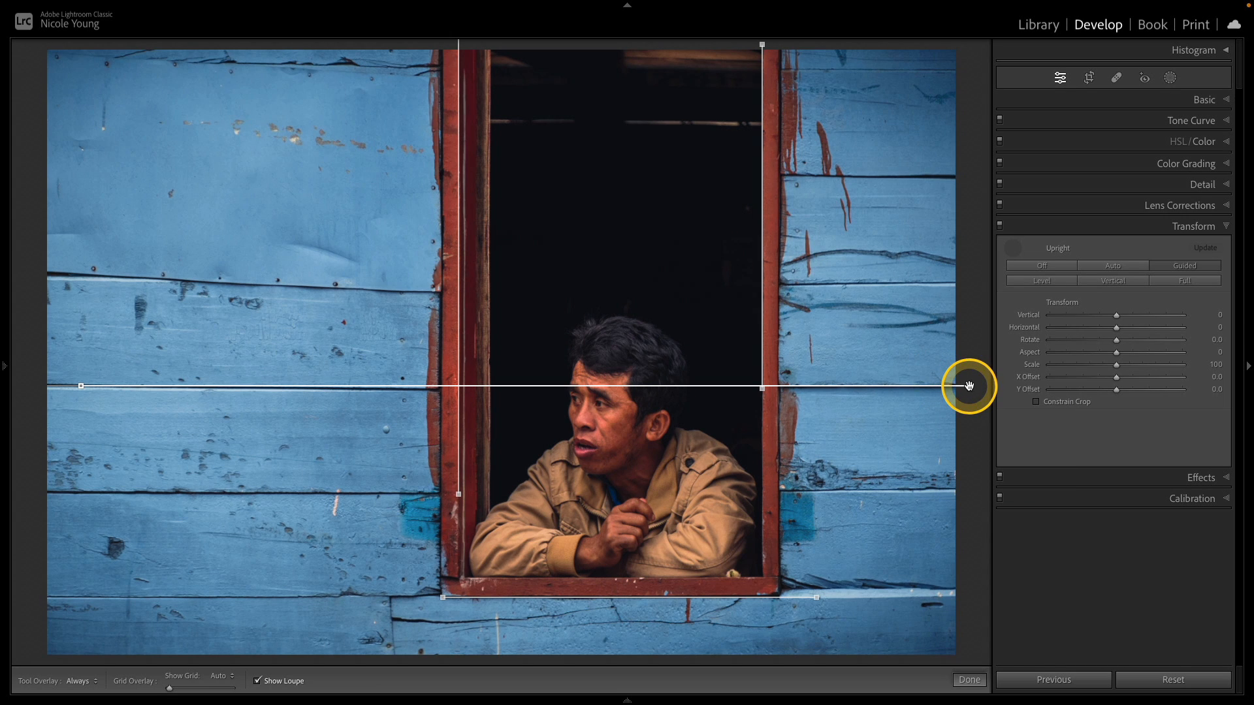
drag(969, 386, 969, 395)
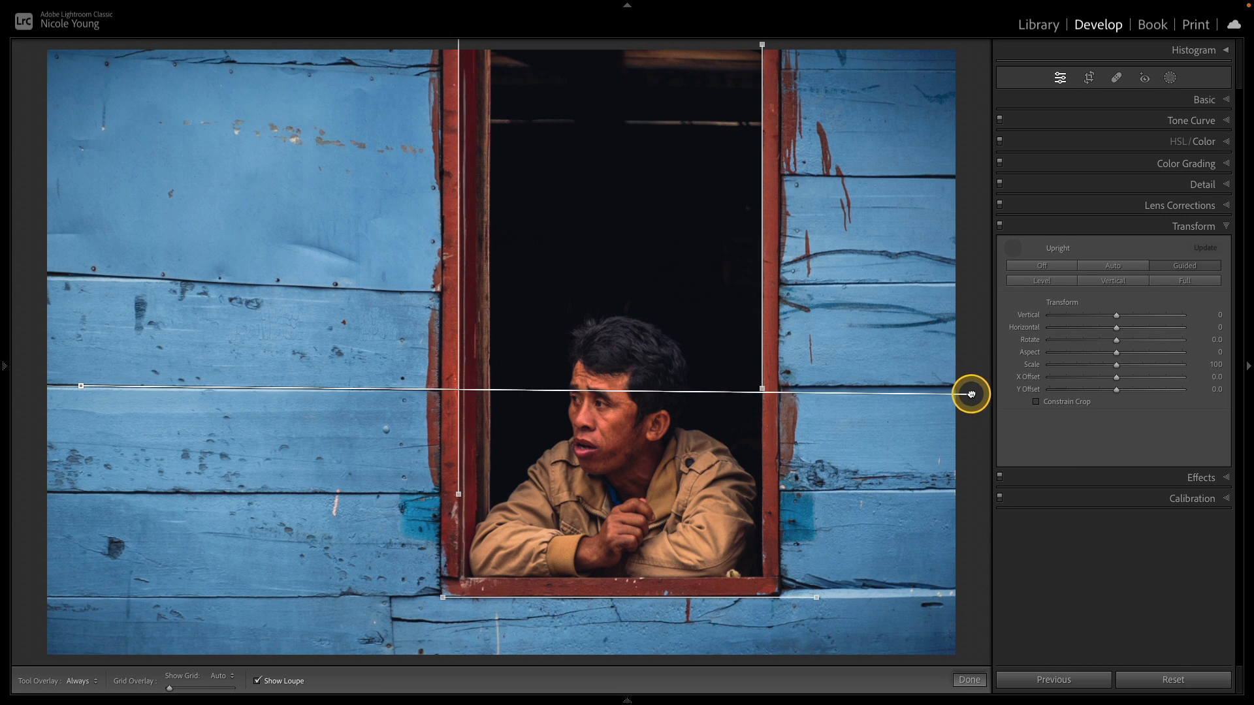
drag(970, 394, 970, 396)
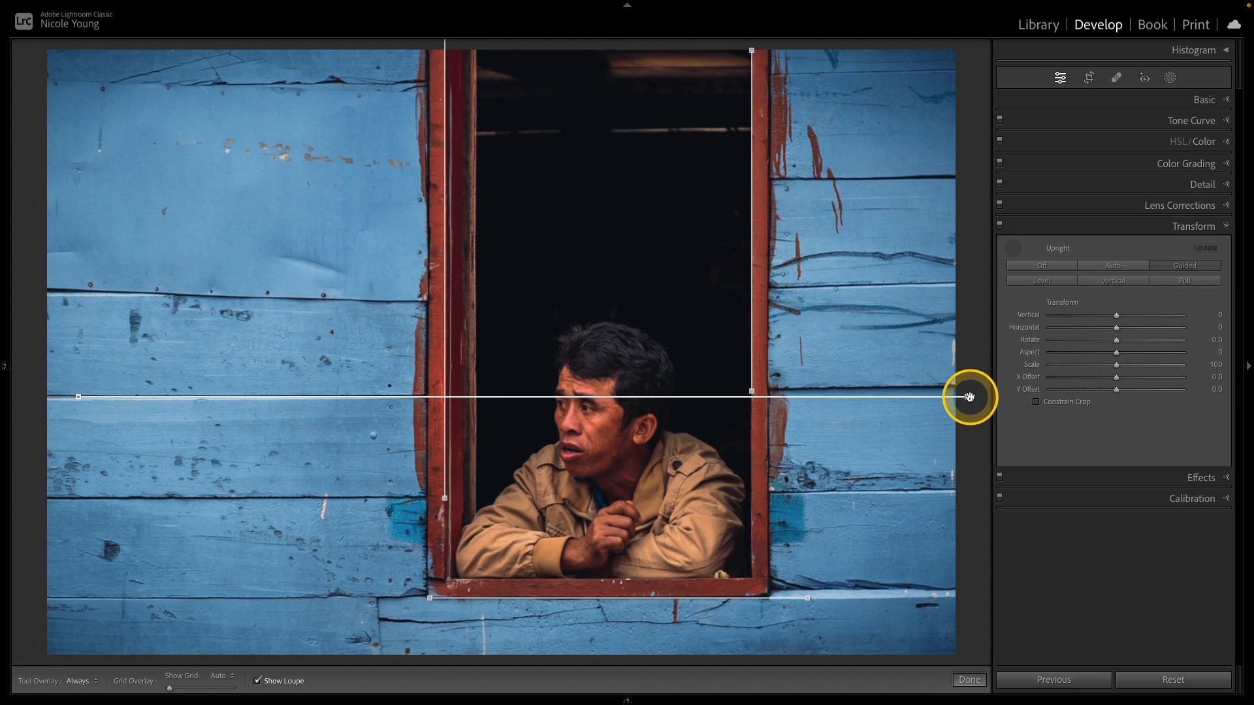
drag(972, 397, 890, 302)
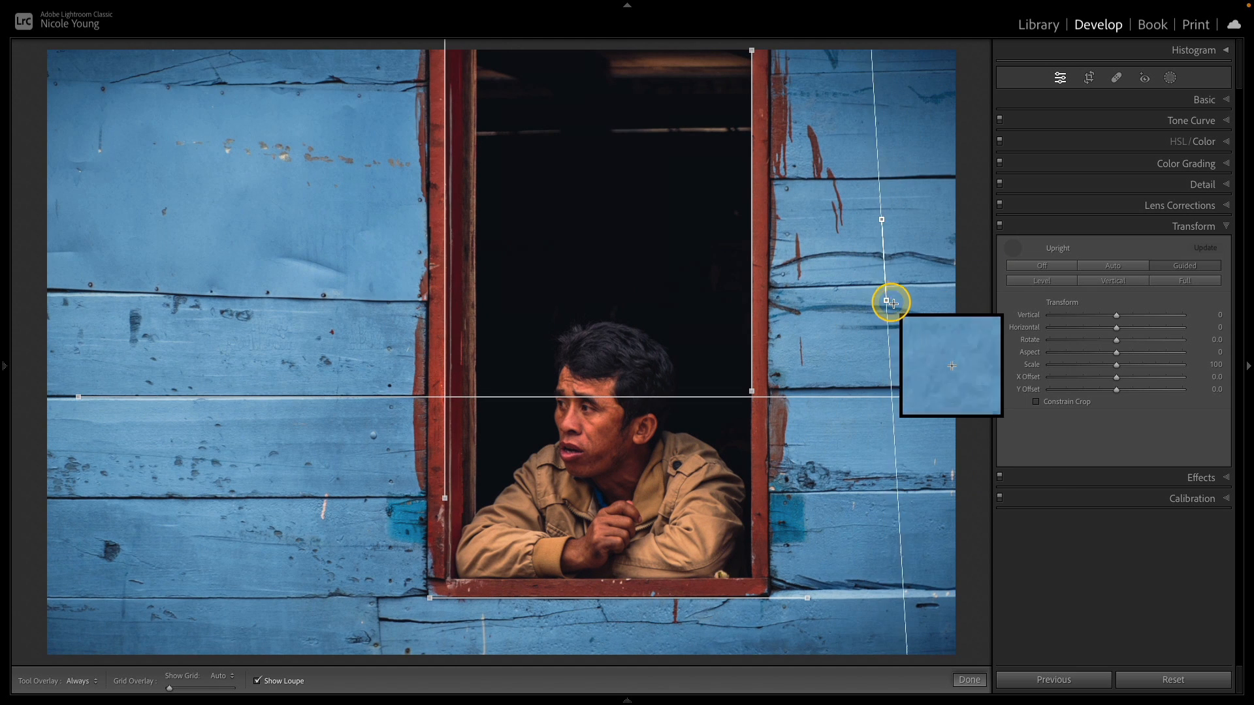
drag(890, 302, 859, 318)
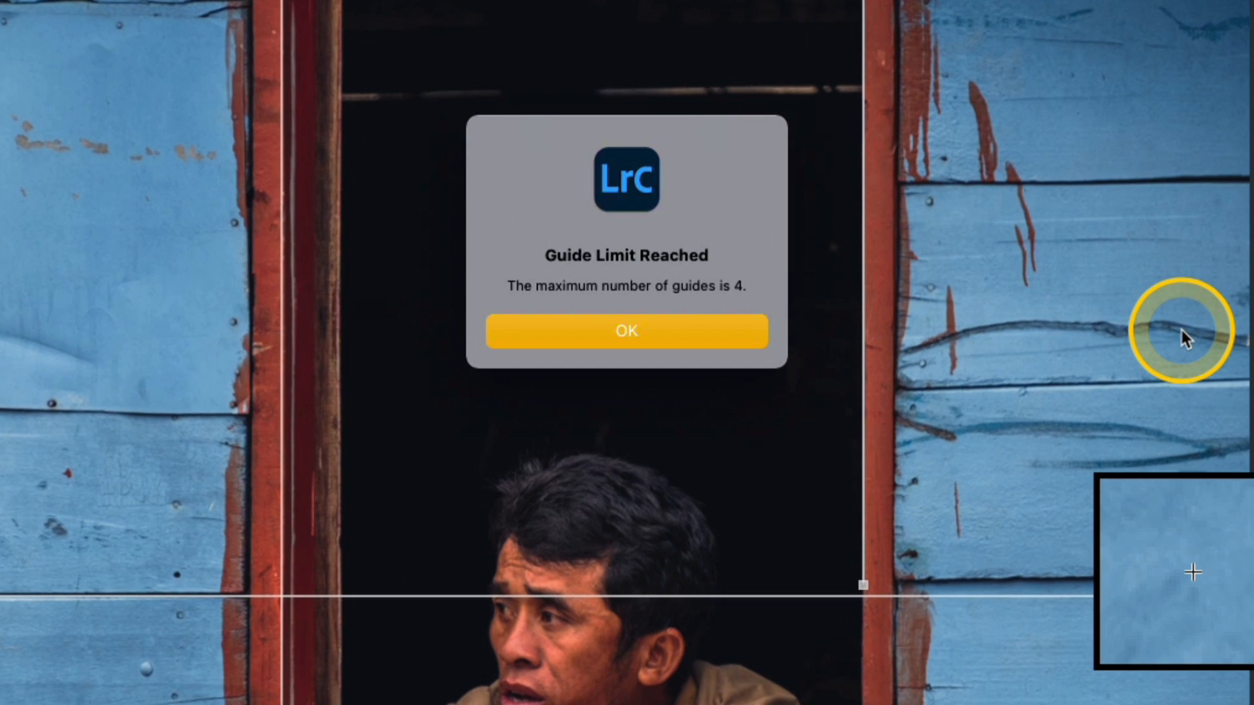
- Dismiss the Guide Limit Reached notice, keeping the four existing guides
click(626, 332)
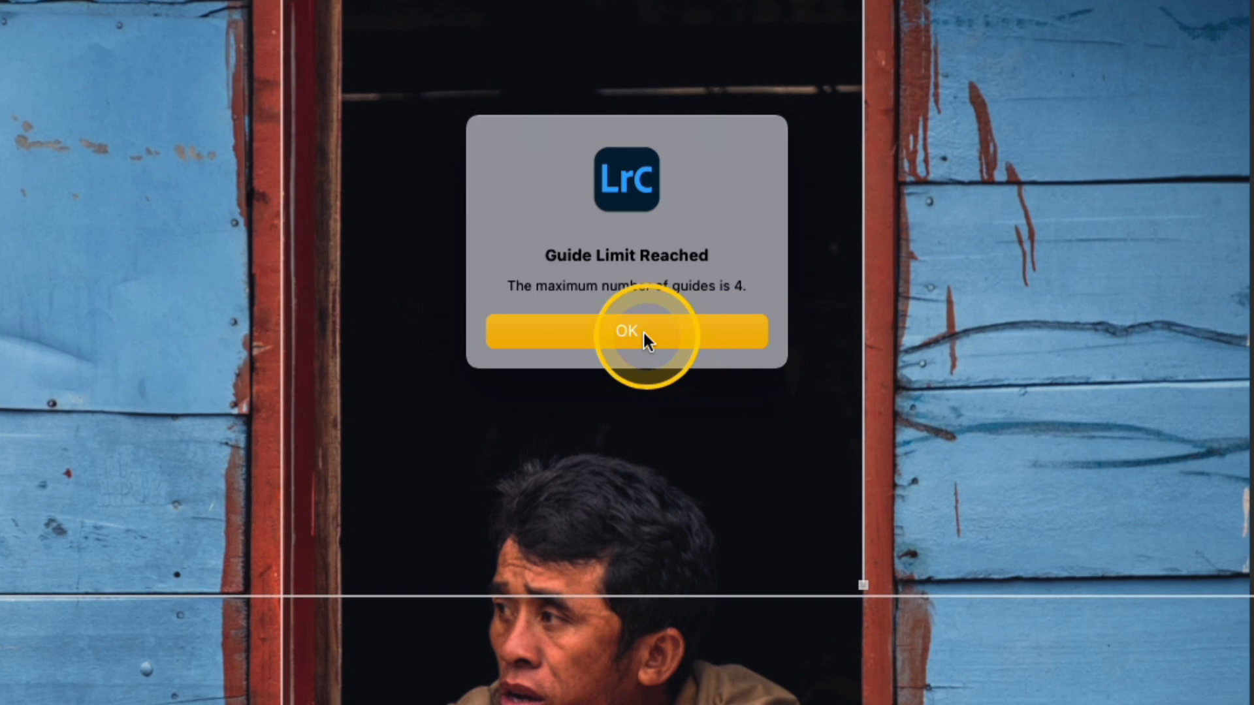
click(626, 331)
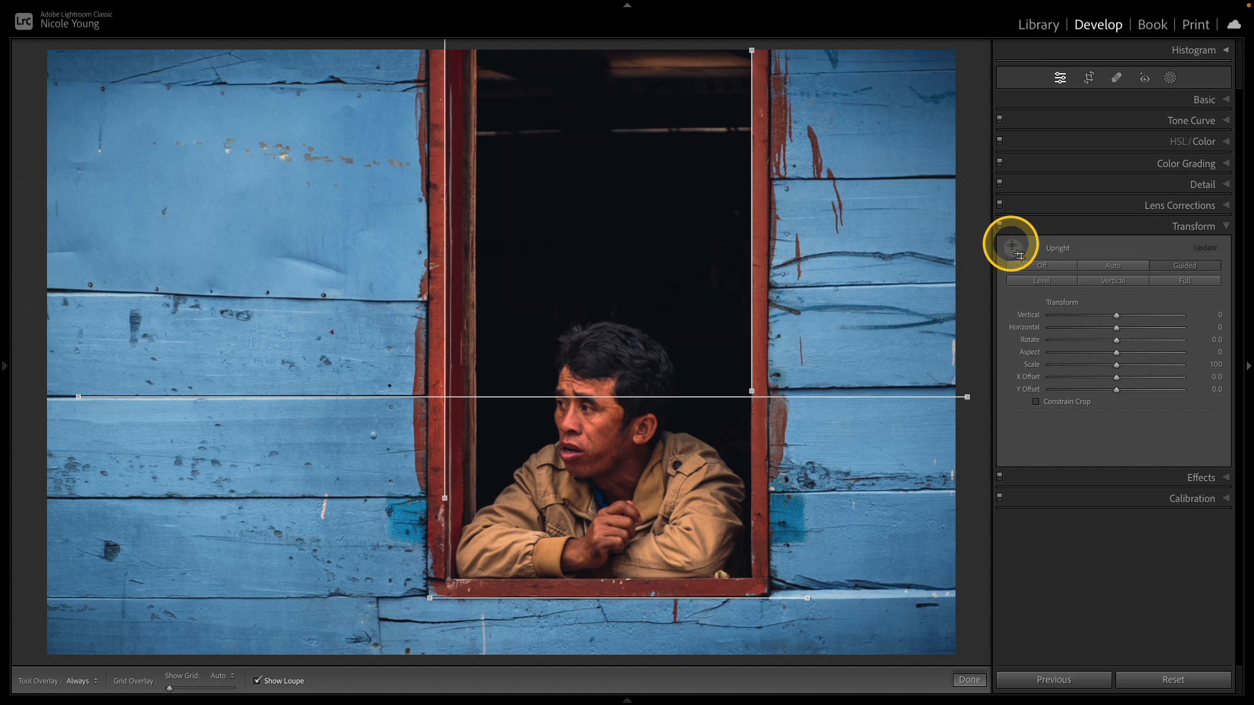
- Finish placing guides and nudge the Transform Aspect slider slightly higher
click(1001, 225)
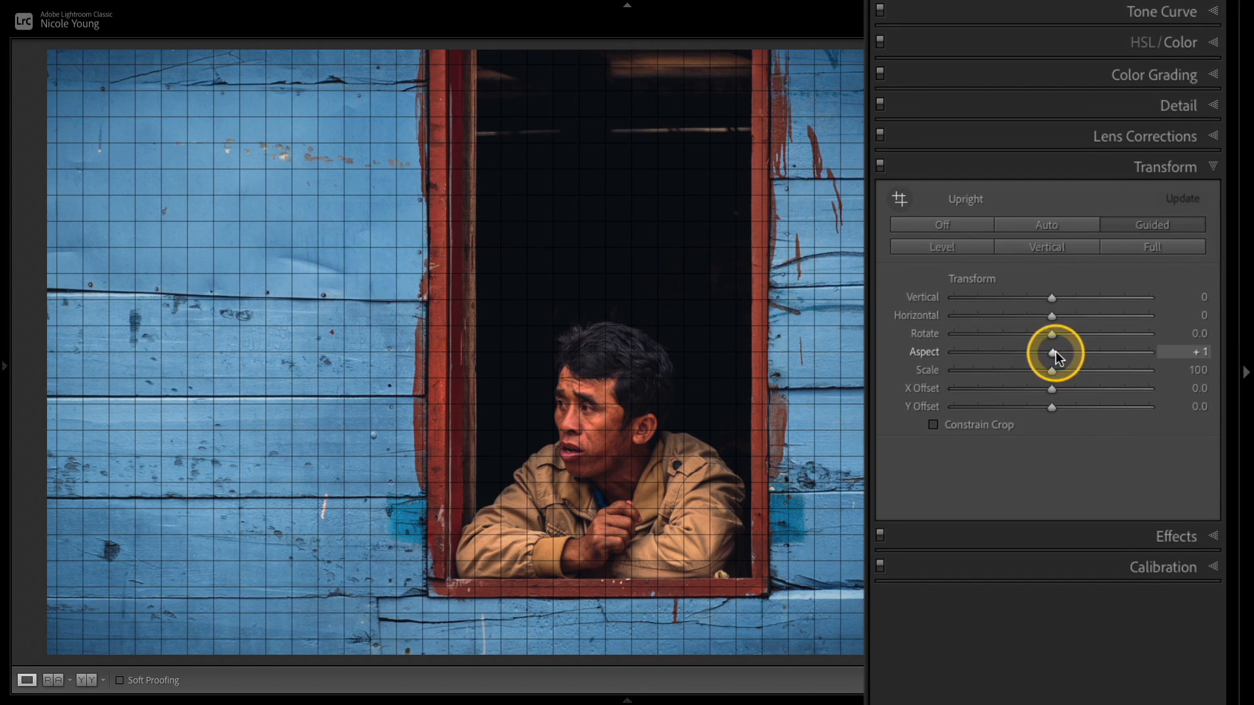
drag(1055, 352, 1107, 356)
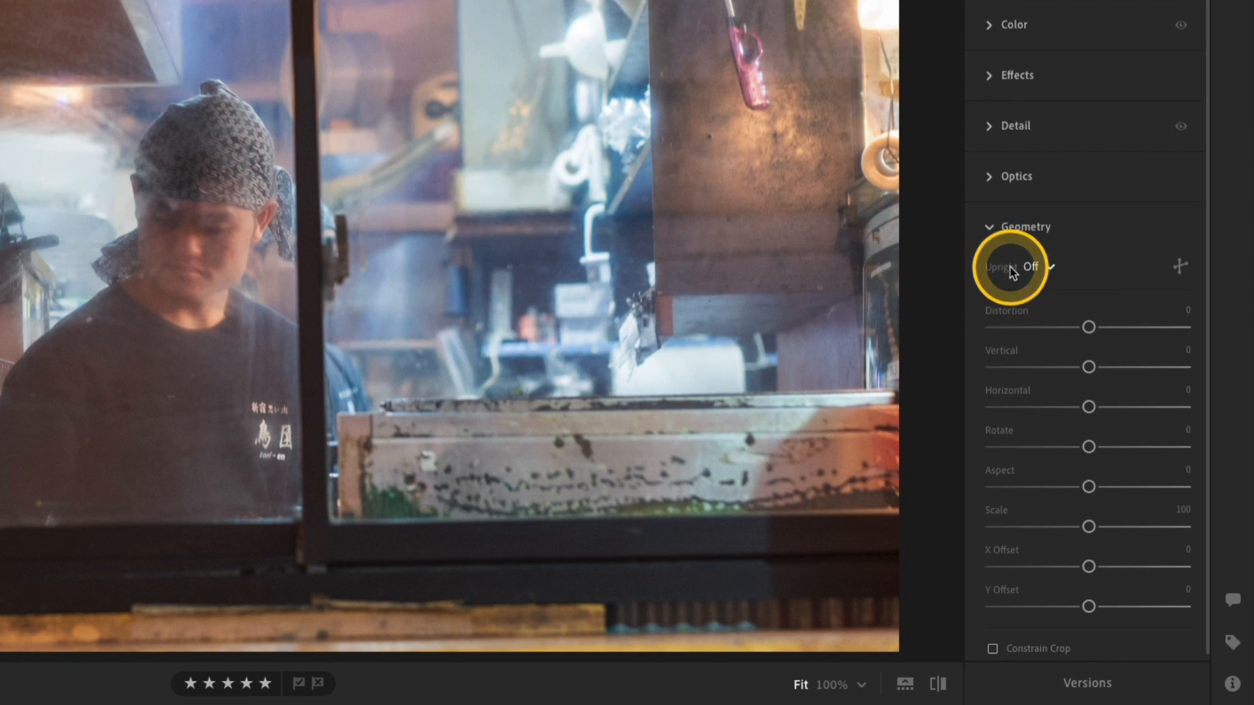
- Set Upright to Guided, draw guides on the window's top and bottom, and set Aspect to +15
click(1031, 267)
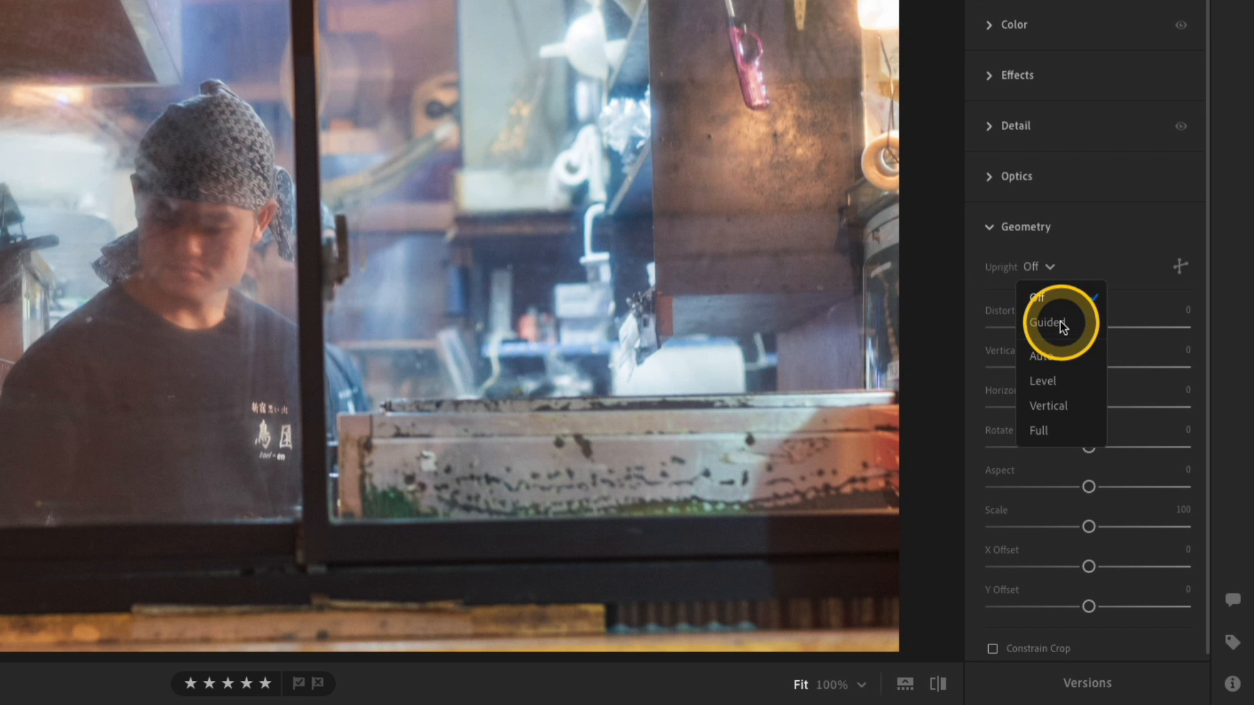
click(1046, 322)
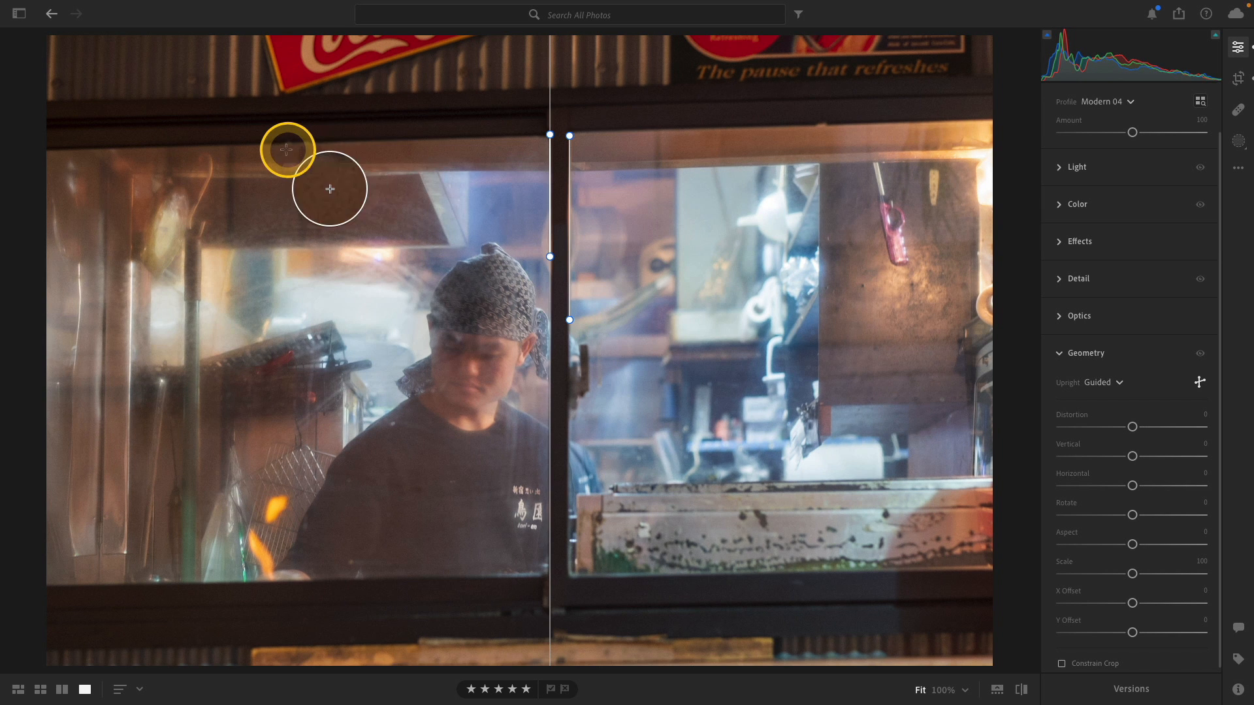
drag(286, 149, 774, 127)
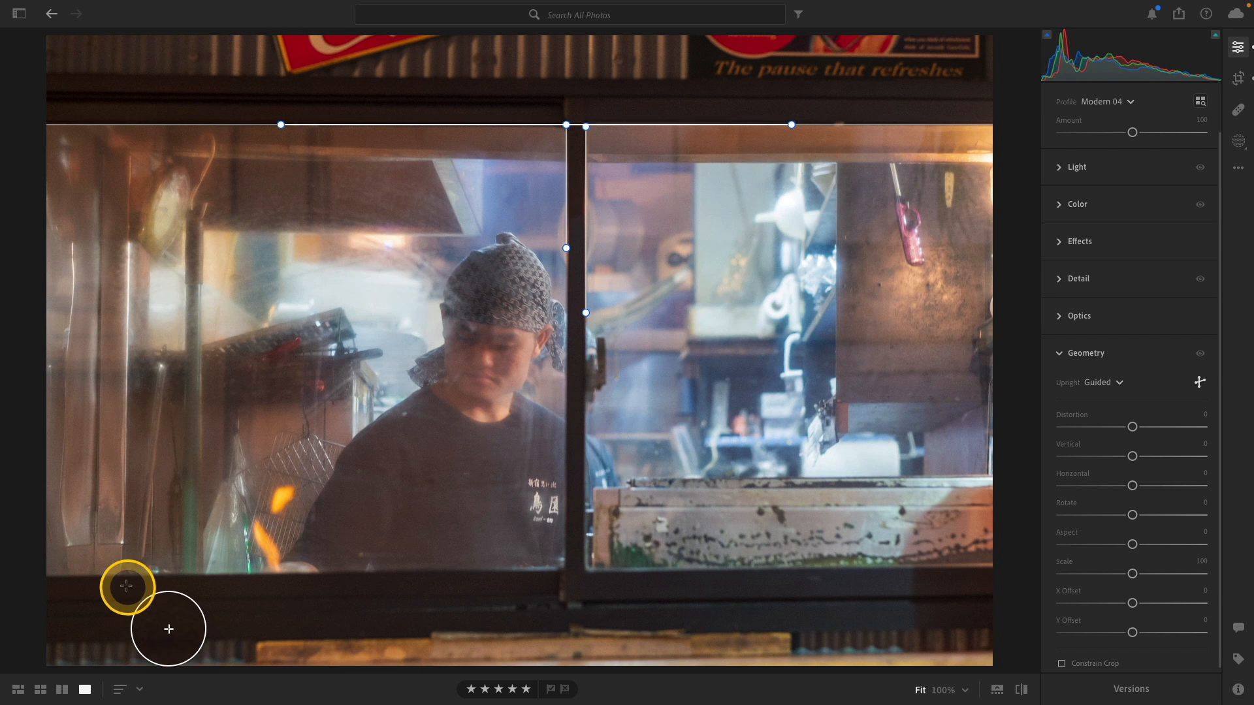
drag(125, 587, 810, 569)
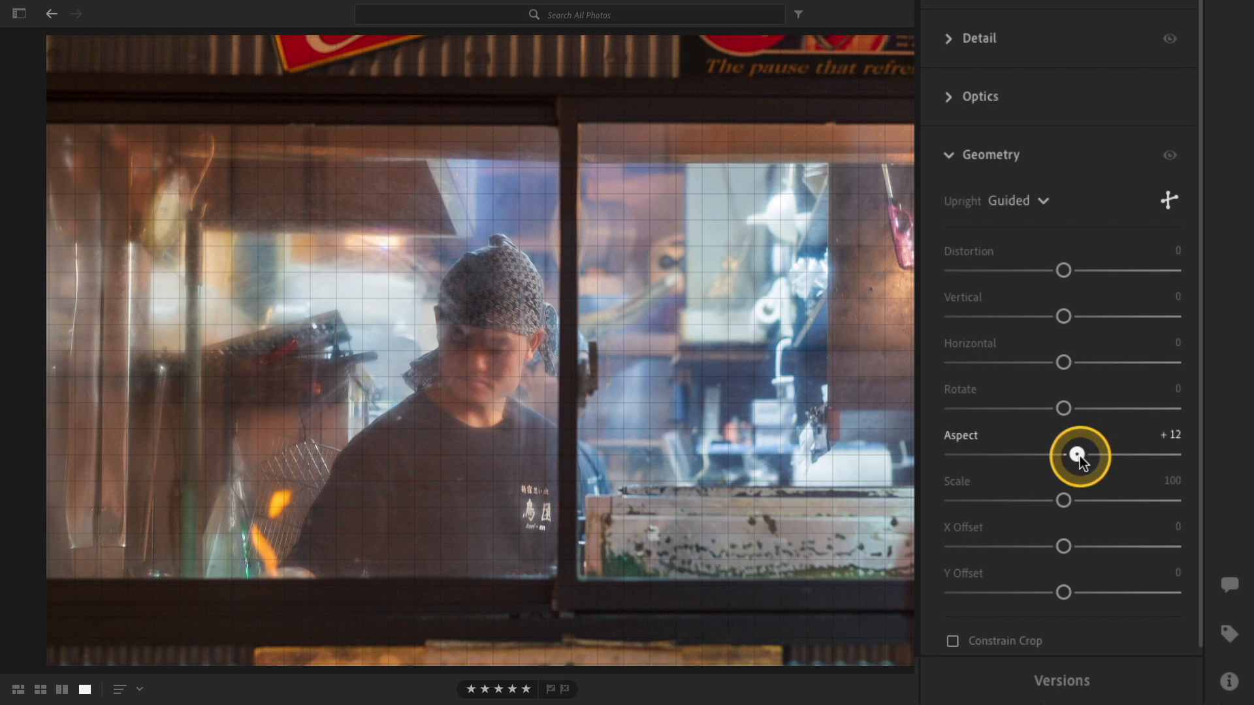
drag(1075, 453, 1085, 453)
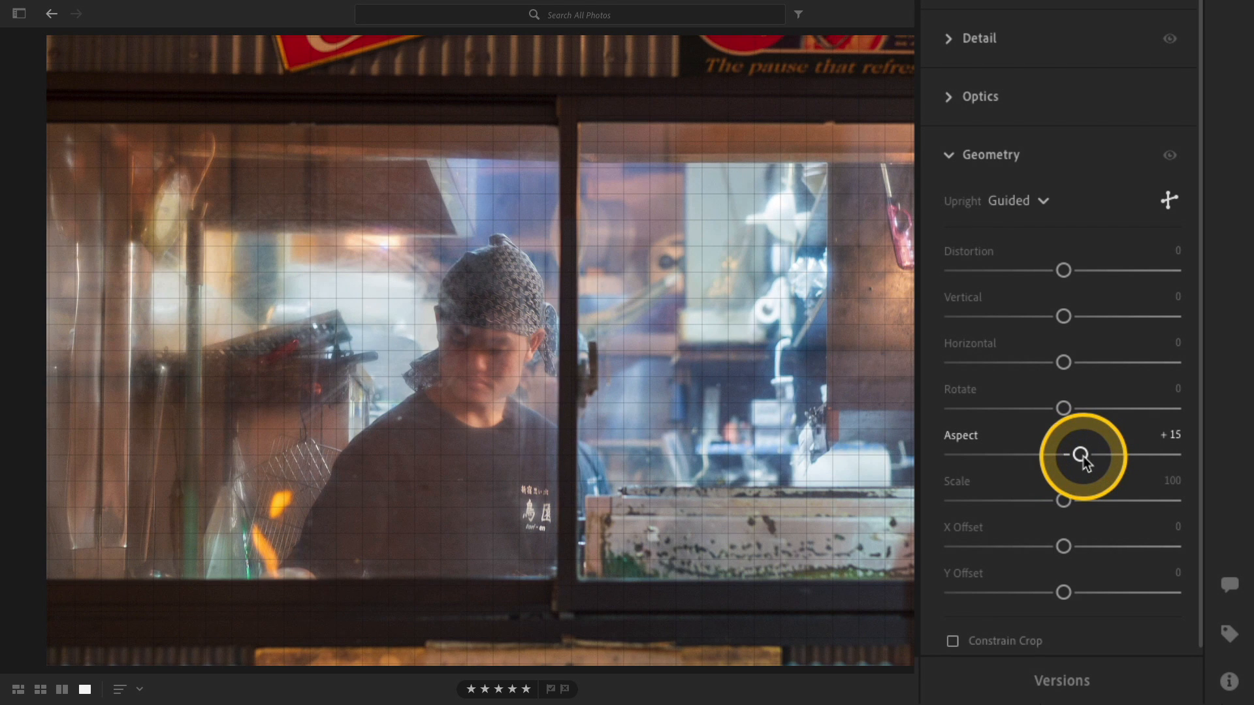